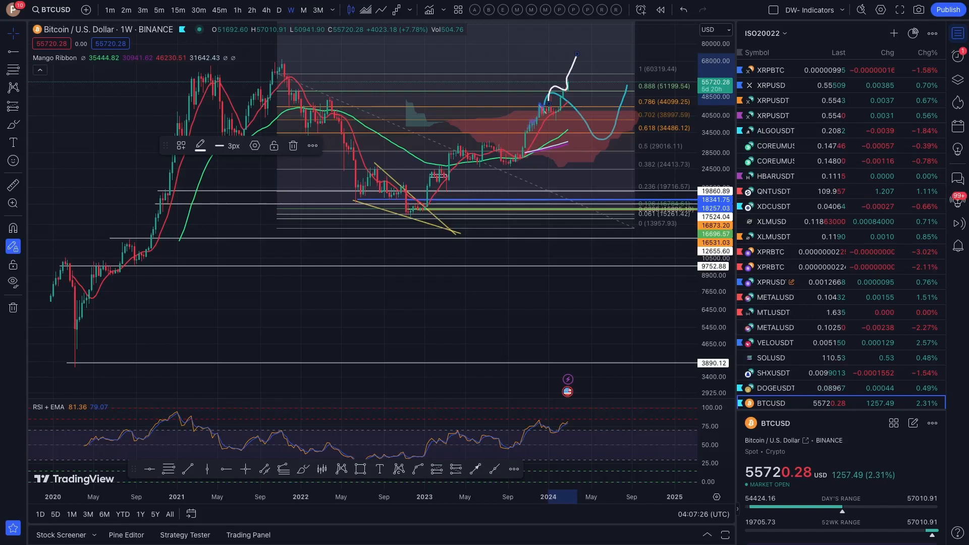
mouse_move(864, 290)
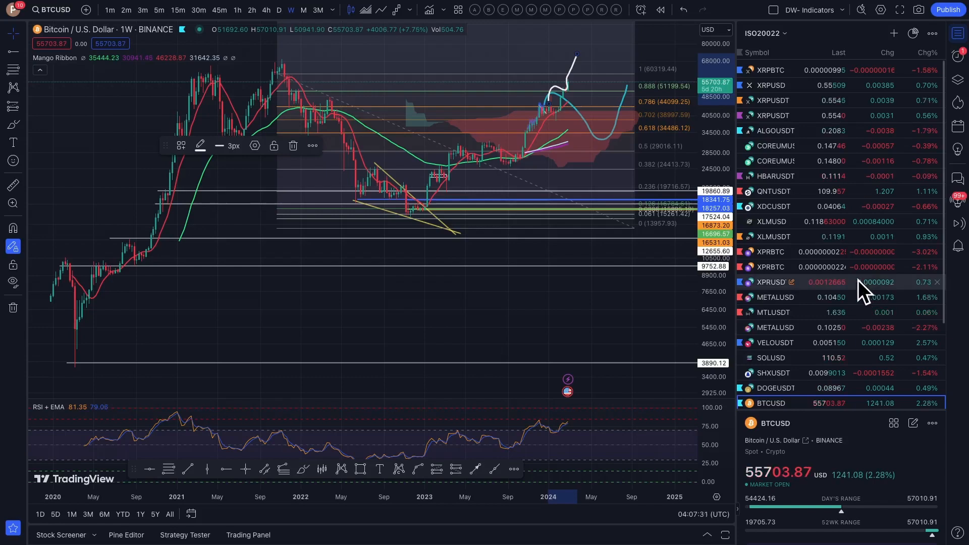
Load the Proton / Tether (XPRUSDT) weekly chart from KuCoin via the watchlist
click(771, 281)
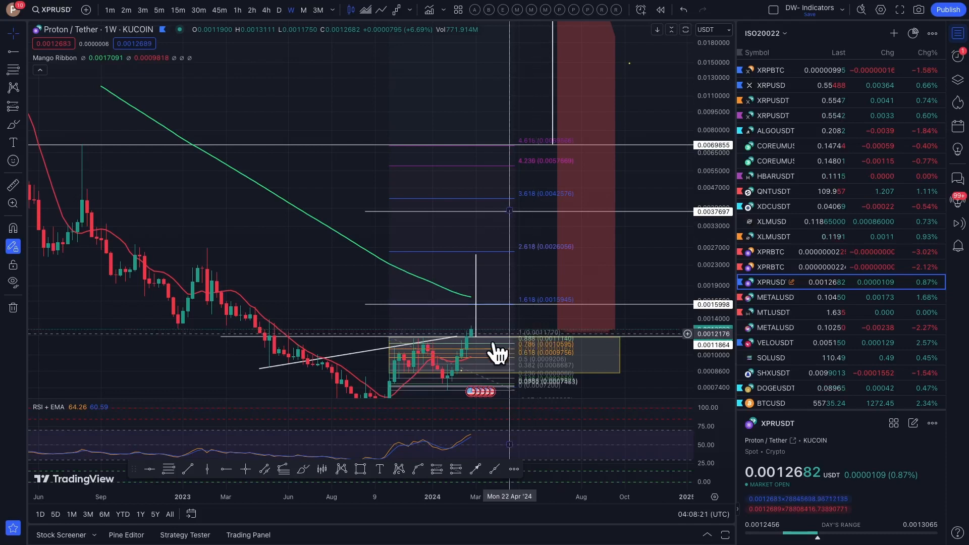
mouse_move(478, 359)
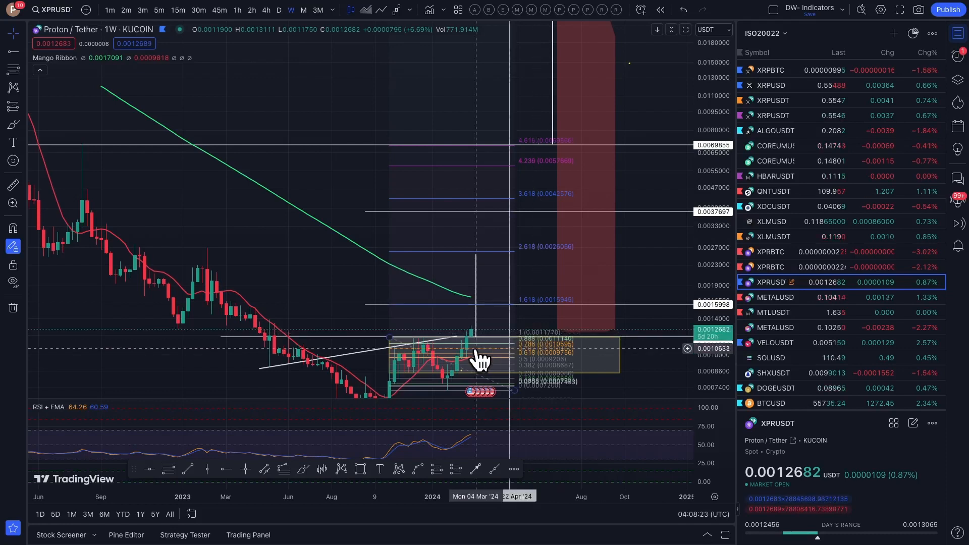
mouse_move(480, 288)
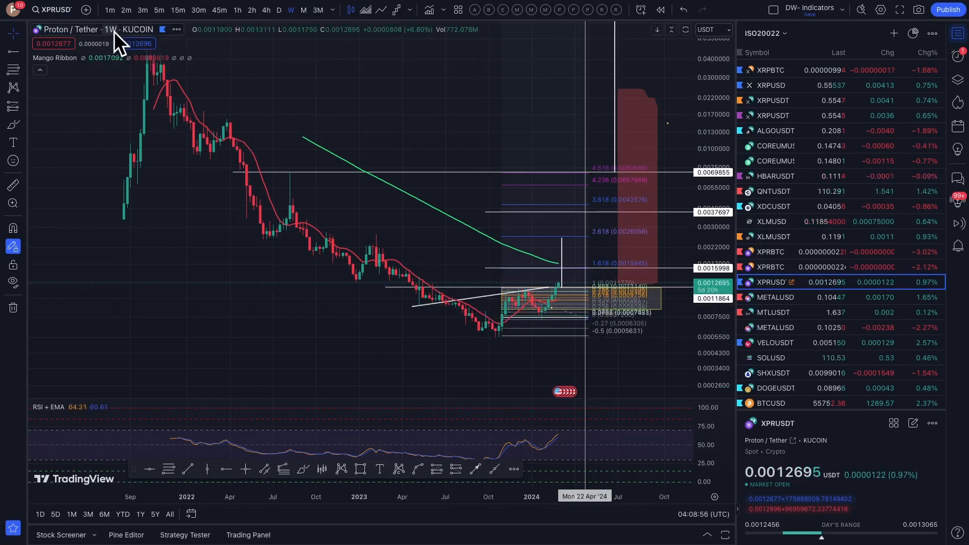
mouse_move(335, 352)
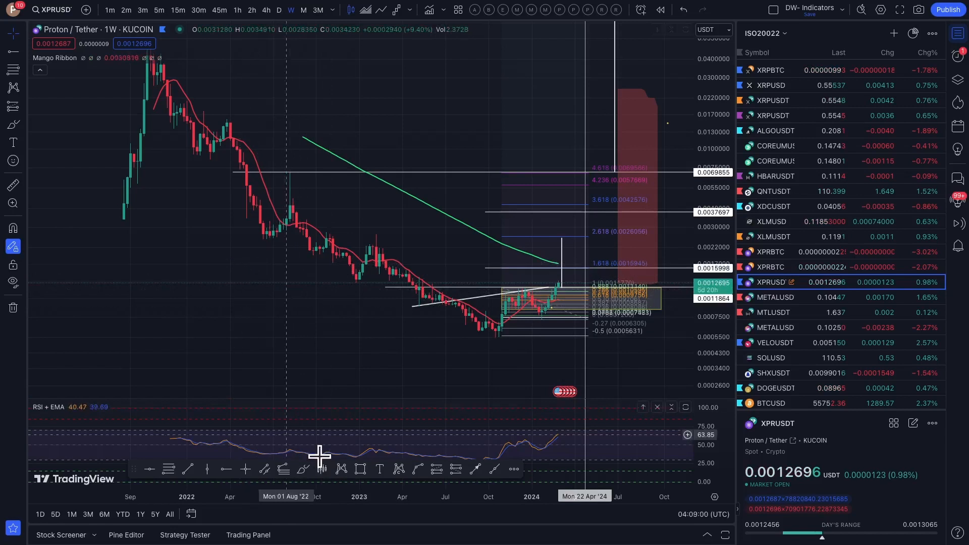
mouse_move(276, 355)
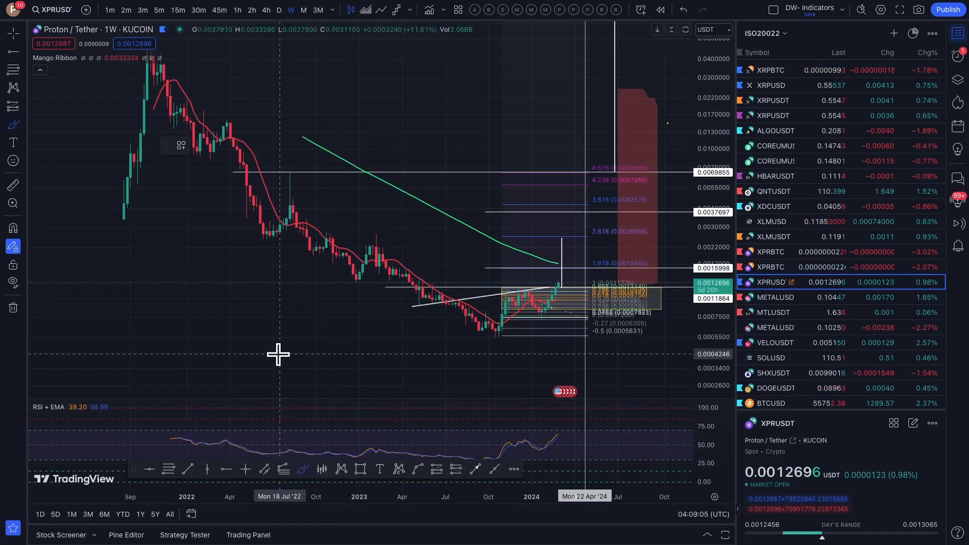
mouse_move(264, 340)
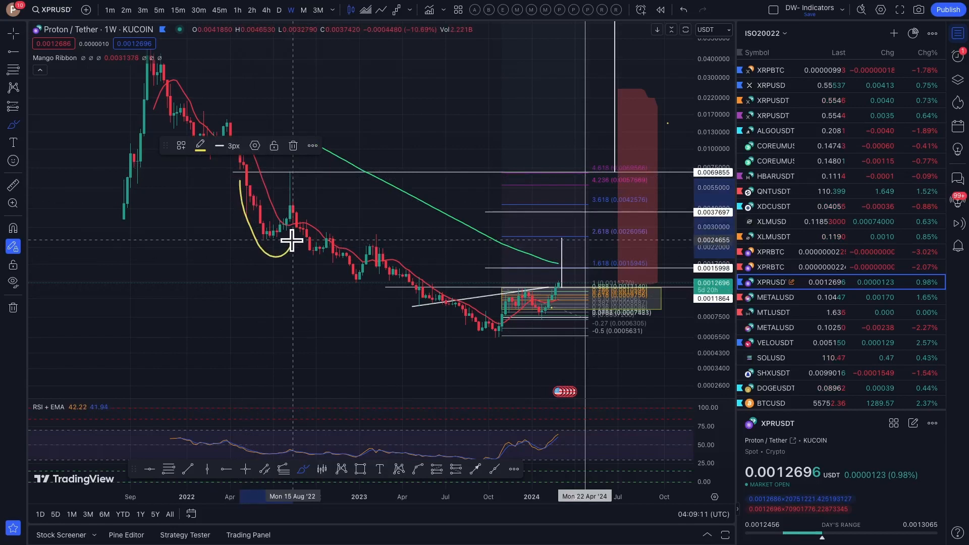
Draw a freehand yellow curve along the rounded 2022 price bottom and its projected move
drag(291, 241, 556, 321)
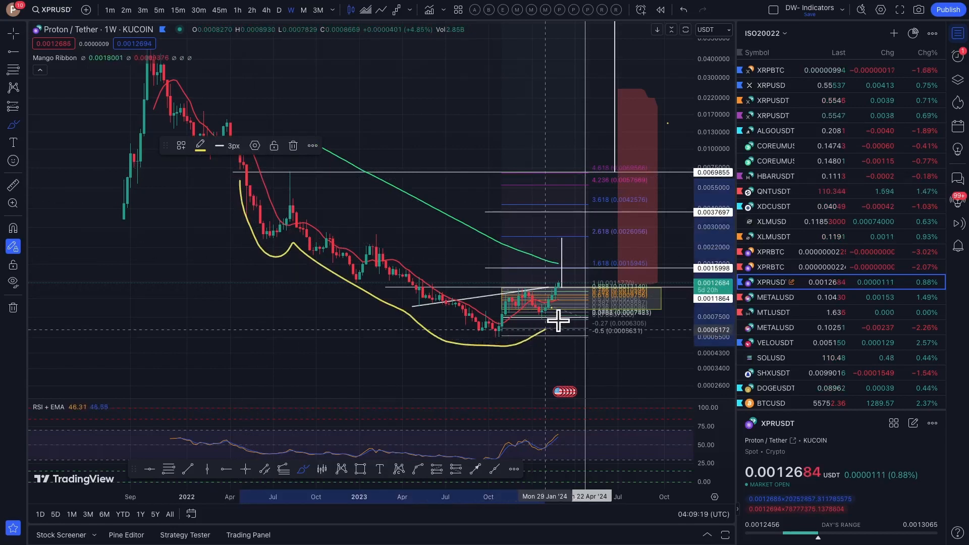
mouse_move(606, 186)
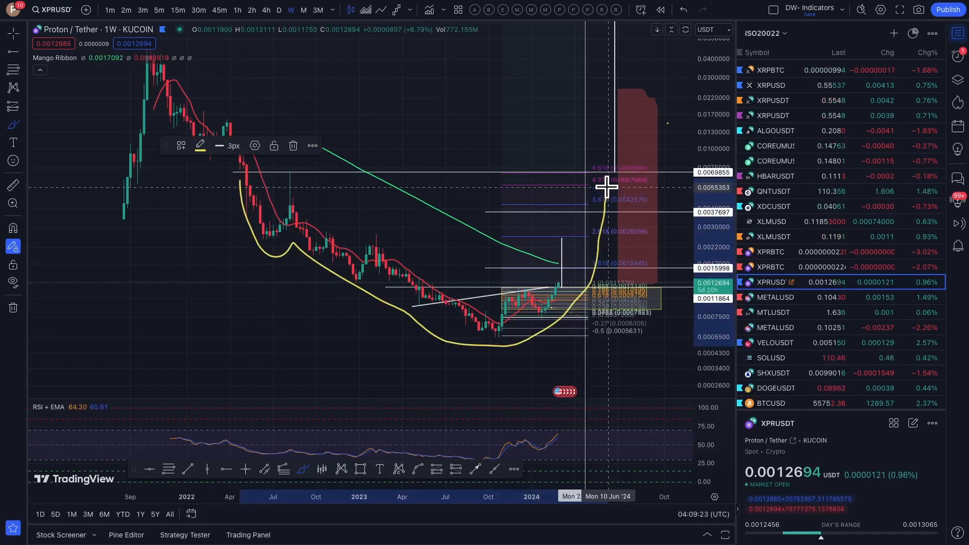
mouse_move(620, 206)
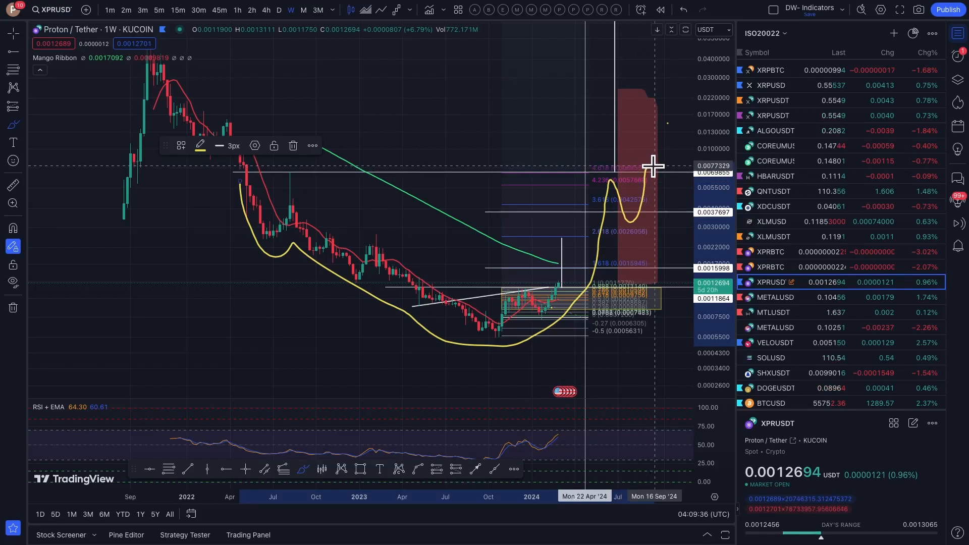
mouse_move(510, 346)
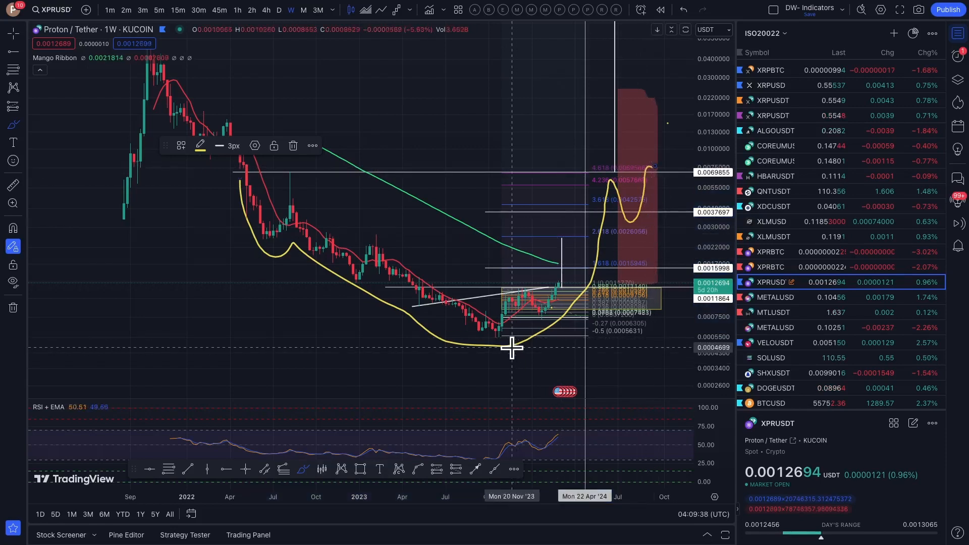
mouse_move(624, 121)
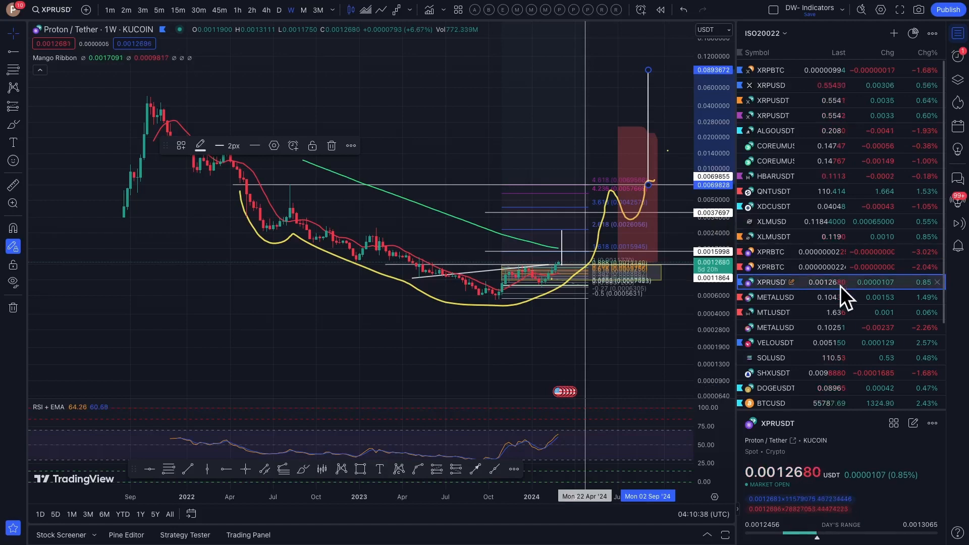
Load the Metal Blockchain / USDT weekly chart from MEXC via the watchlist
click(775, 327)
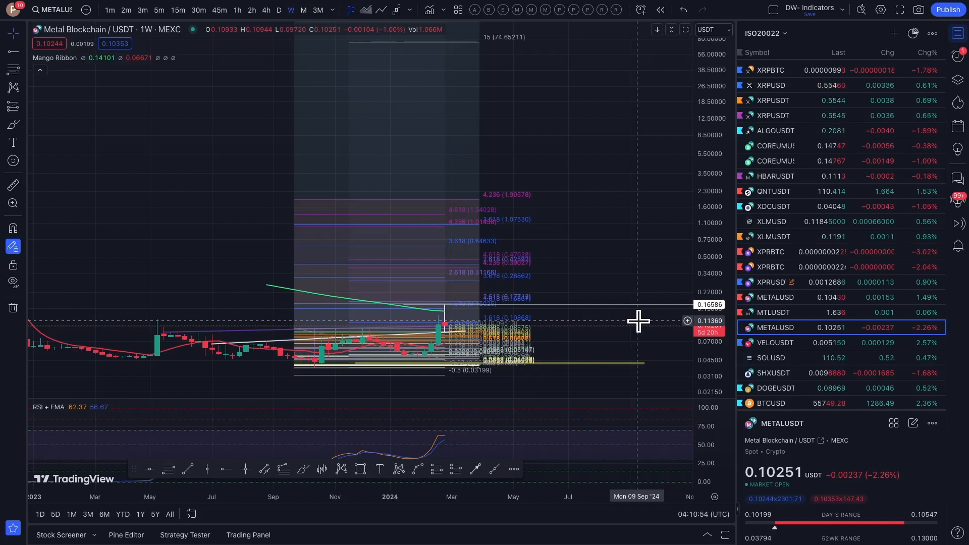
mouse_move(513, 358)
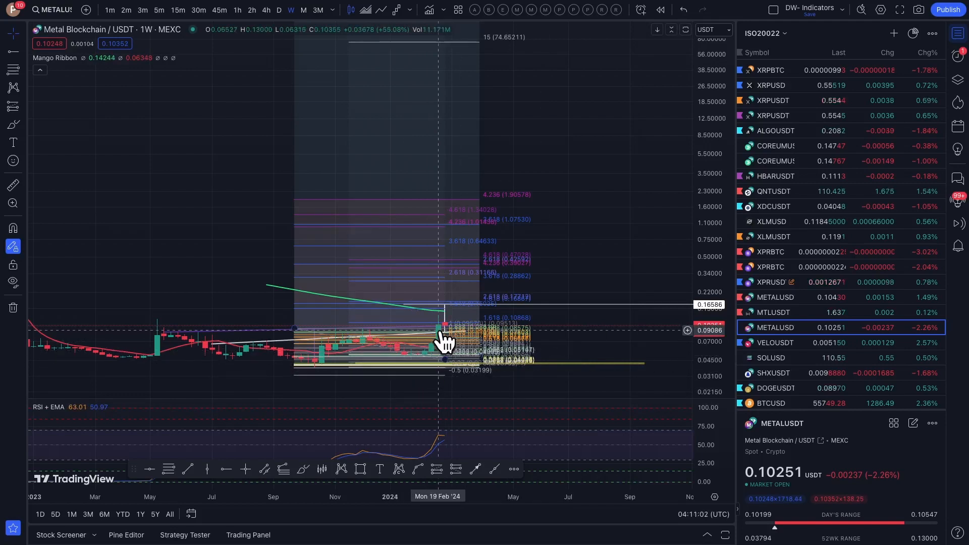
mouse_move(461, 340)
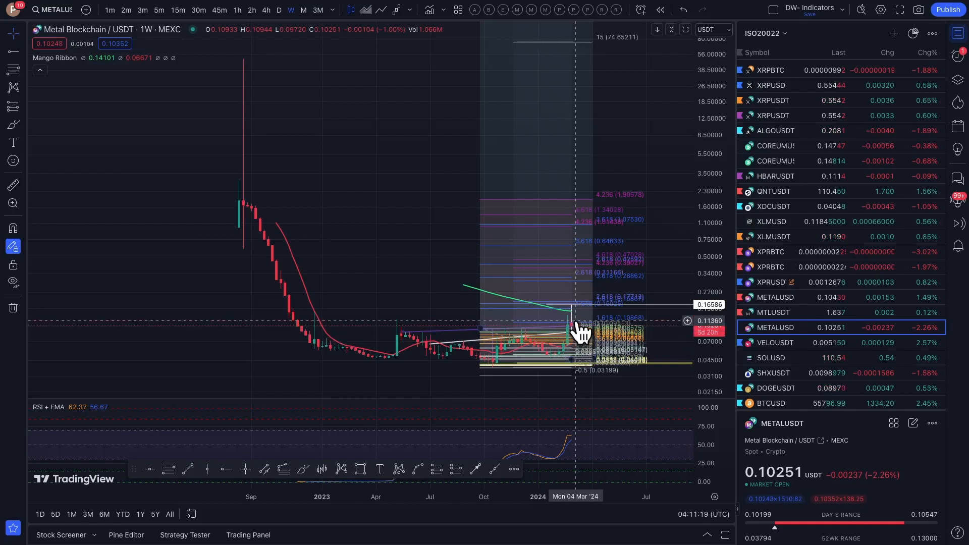
mouse_move(382, 93)
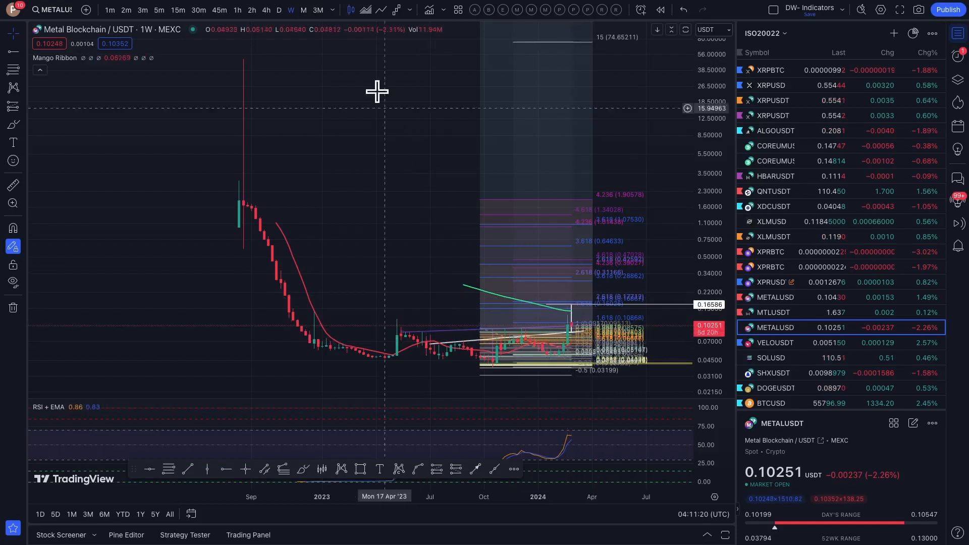
click(278, 10)
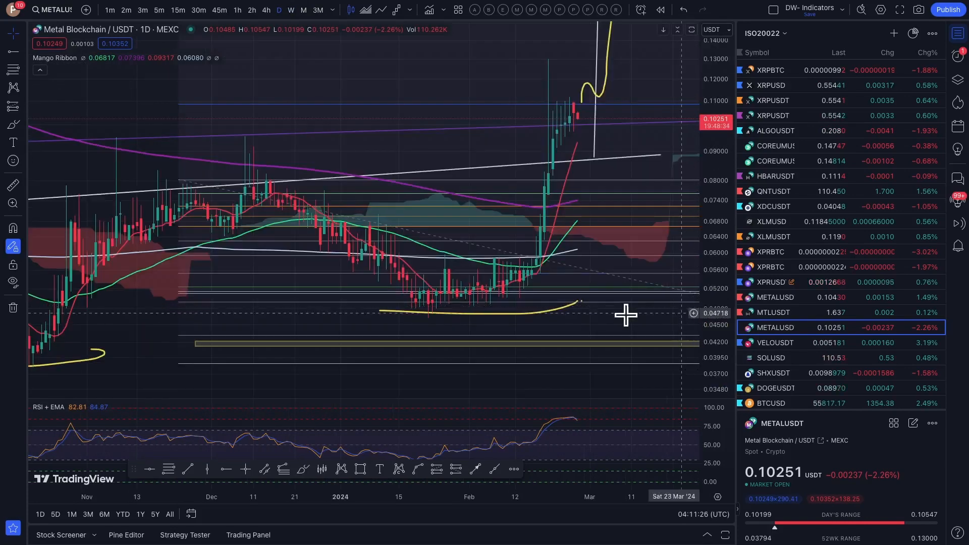
mouse_move(559, 114)
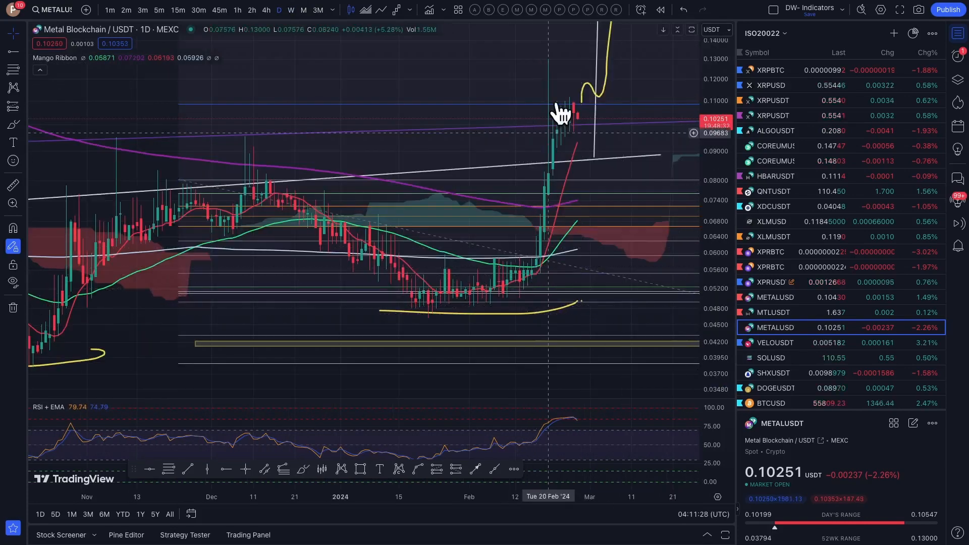
mouse_move(559, 433)
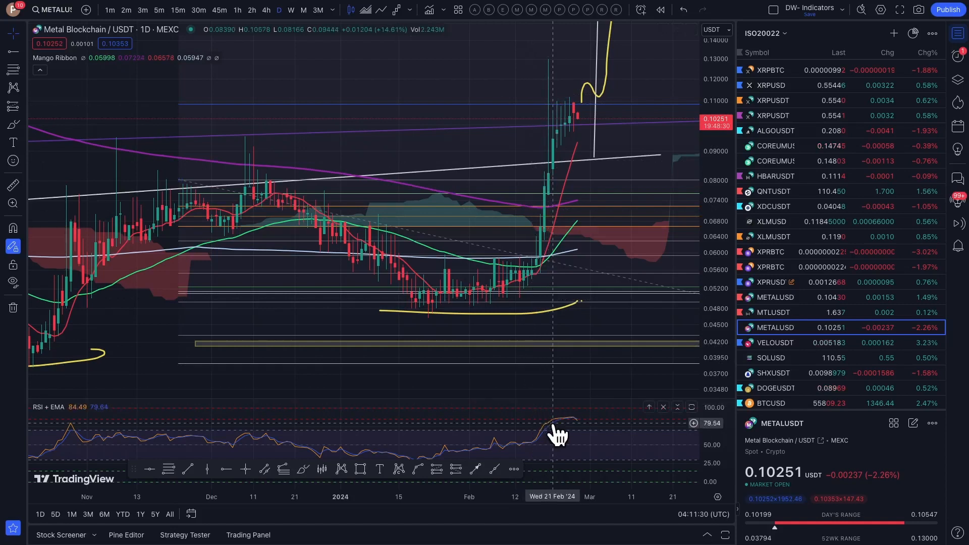
mouse_move(571, 430)
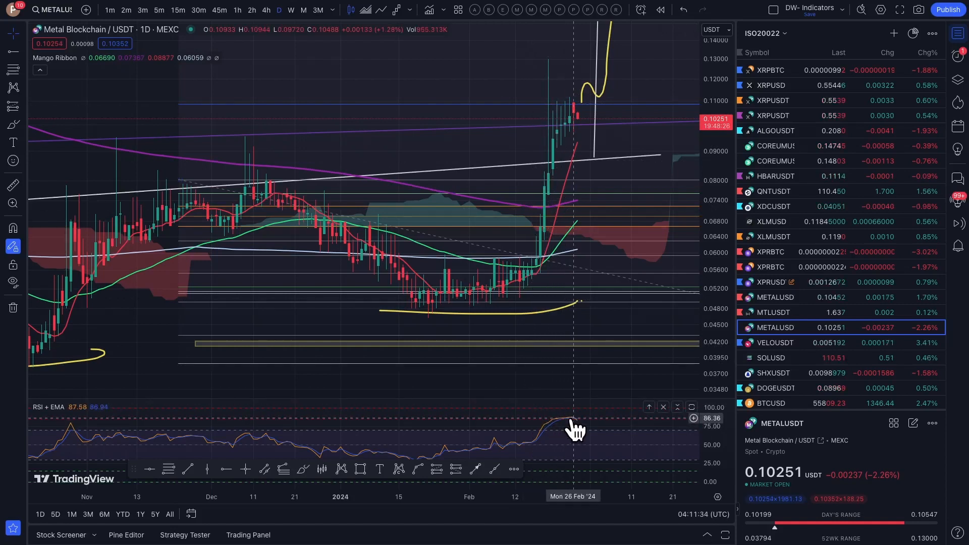
mouse_move(565, 157)
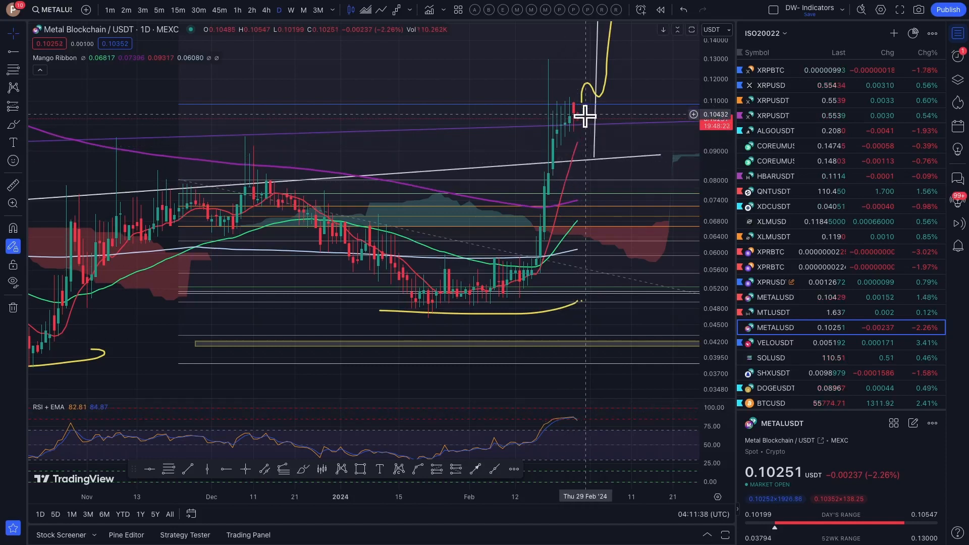
mouse_move(562, 411)
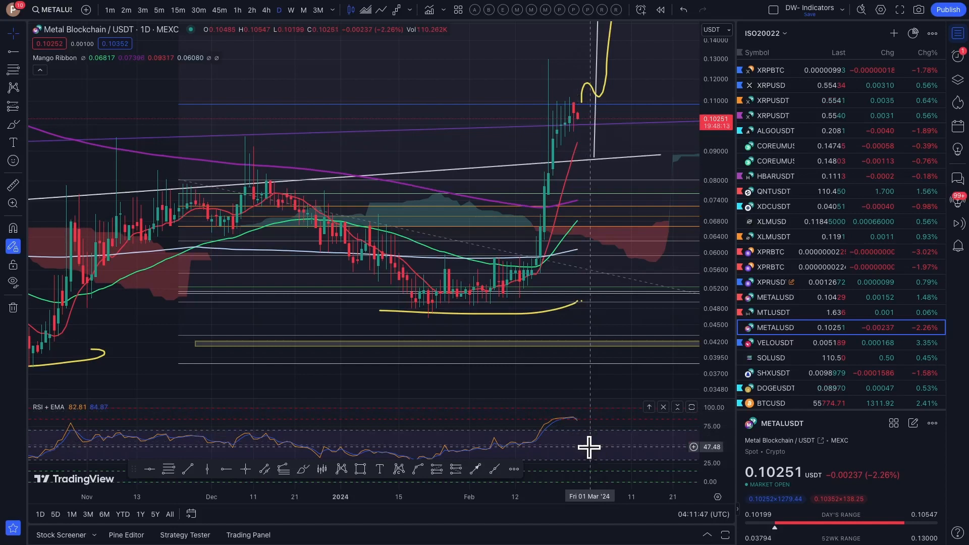
mouse_move(566, 425)
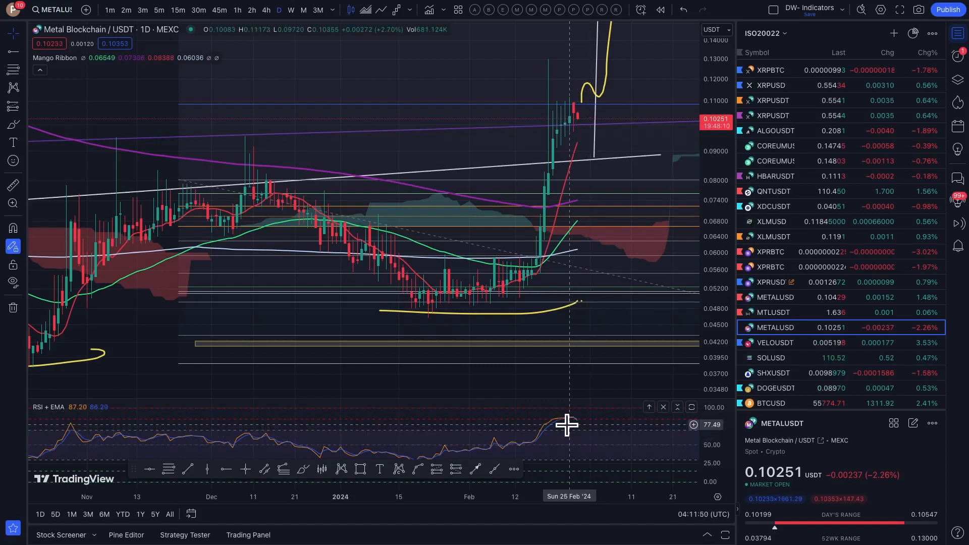
mouse_move(579, 434)
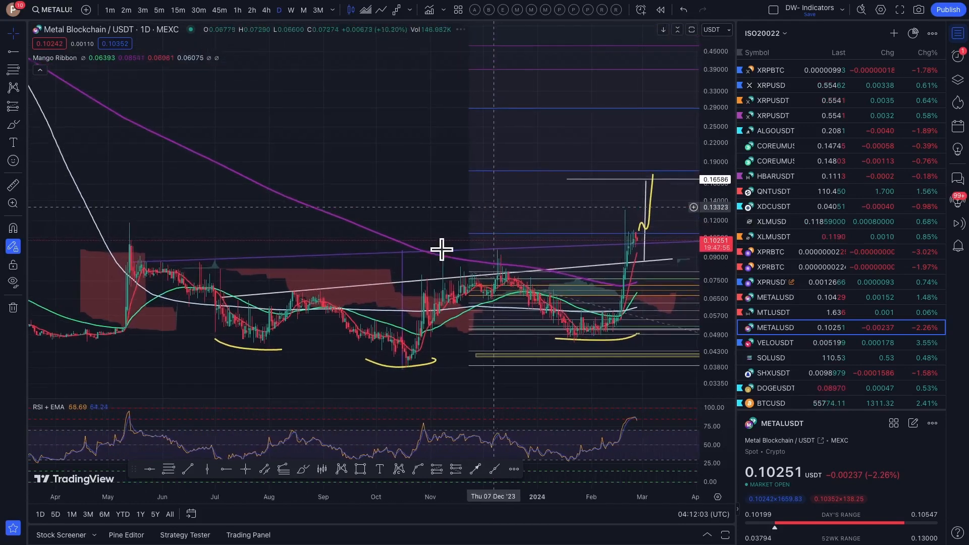
mouse_move(405, 367)
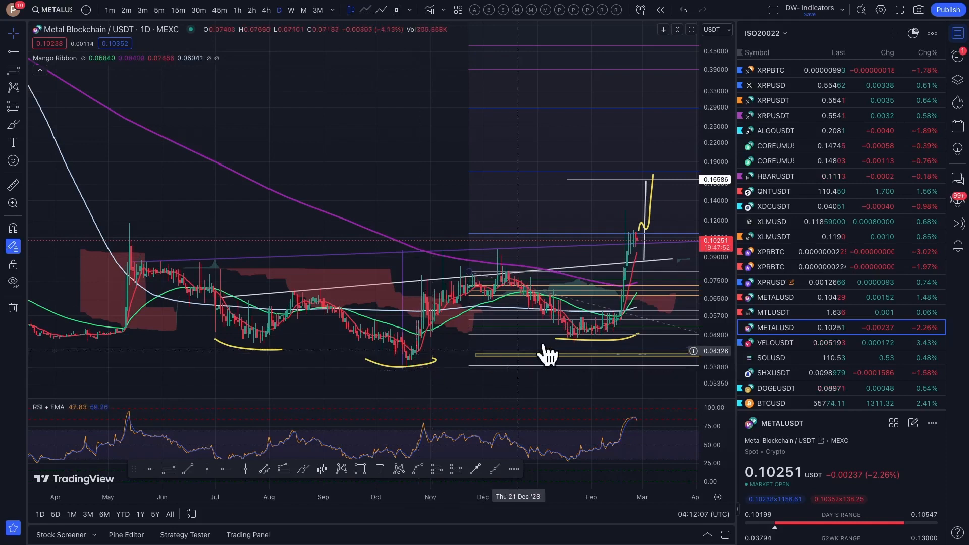
mouse_move(590, 346)
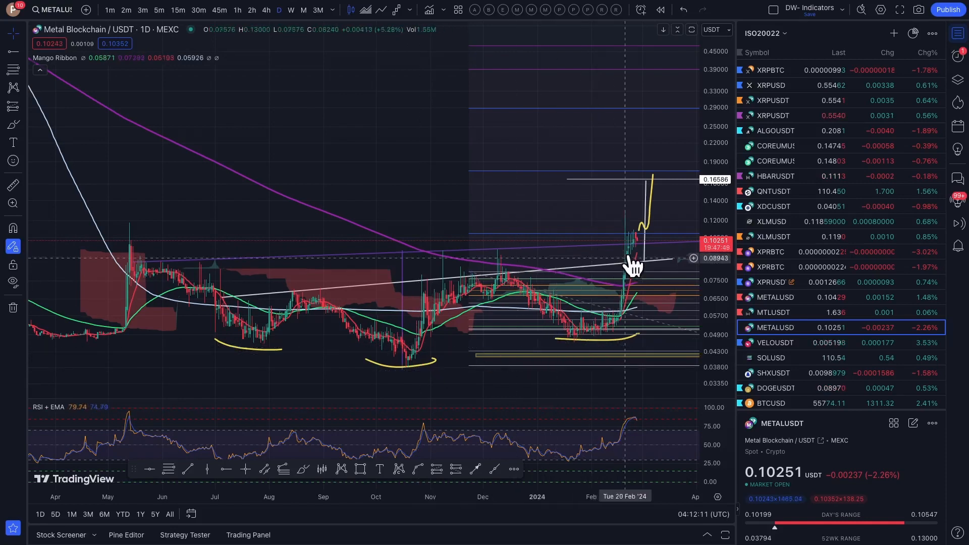
mouse_move(640, 238)
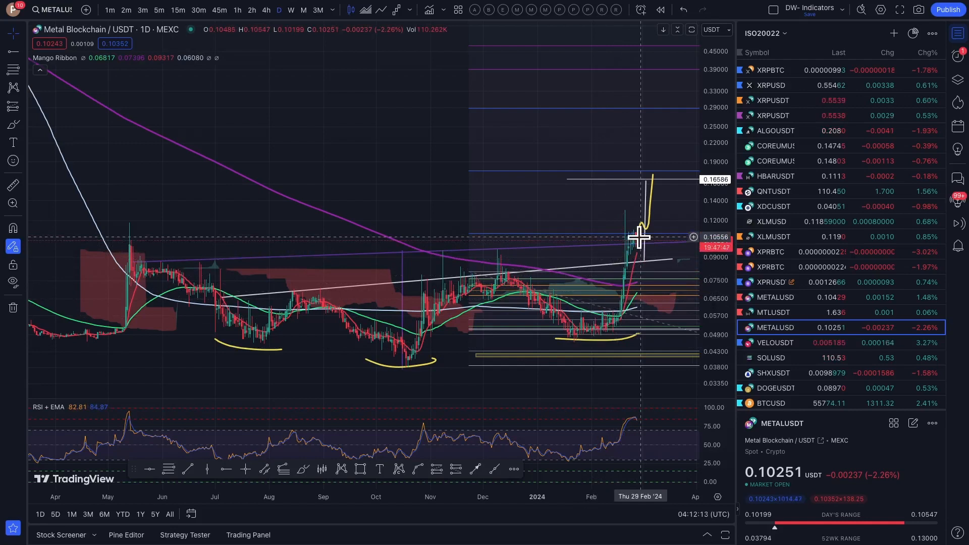
mouse_move(655, 272)
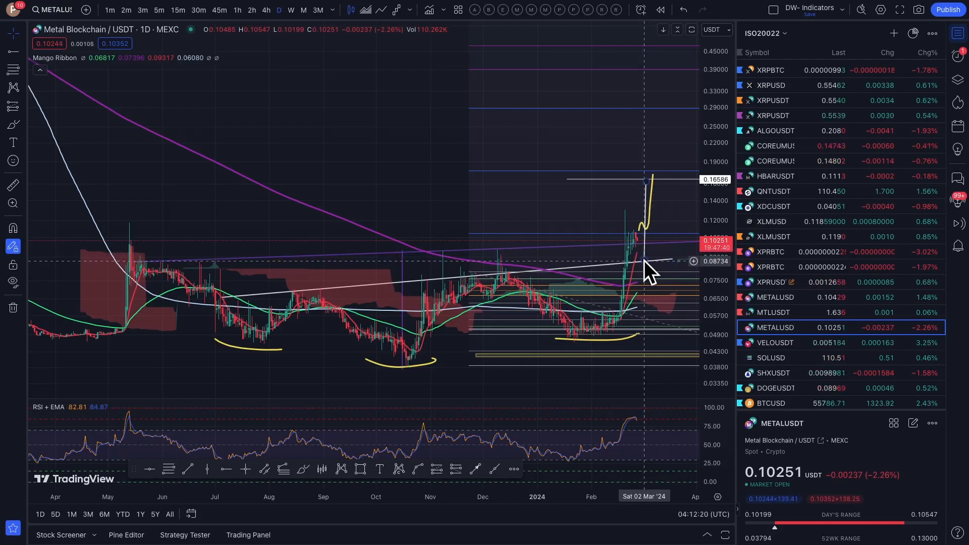
mouse_move(655, 201)
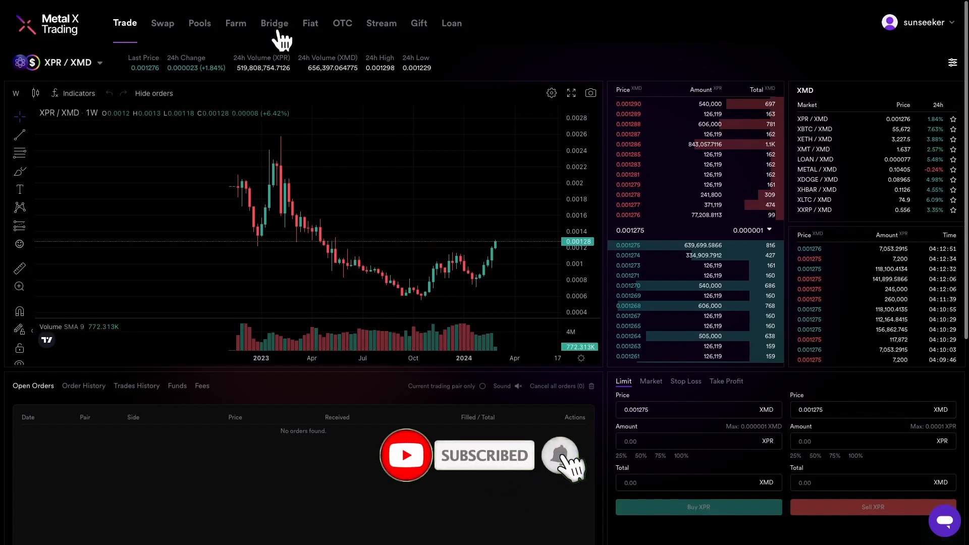
mouse_move(158, 59)
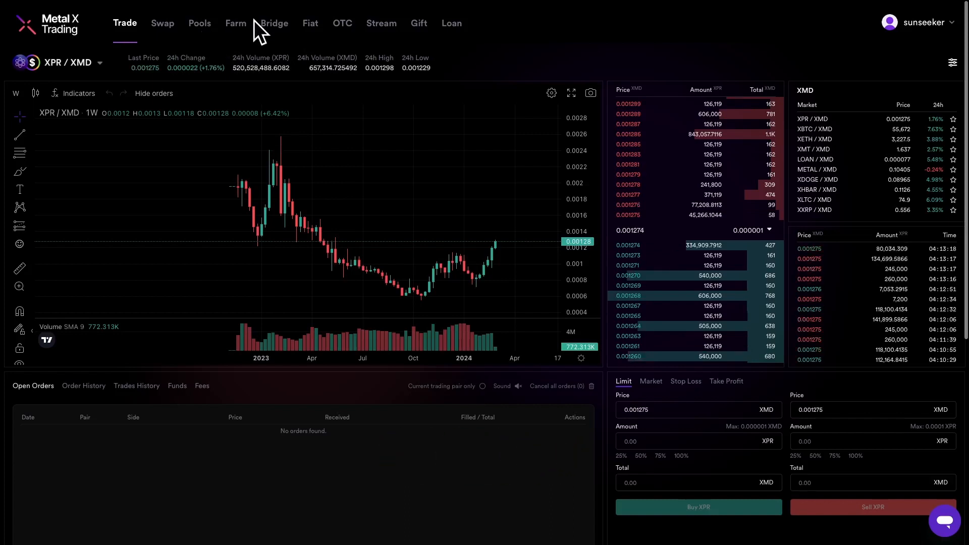
mouse_move(253, 34)
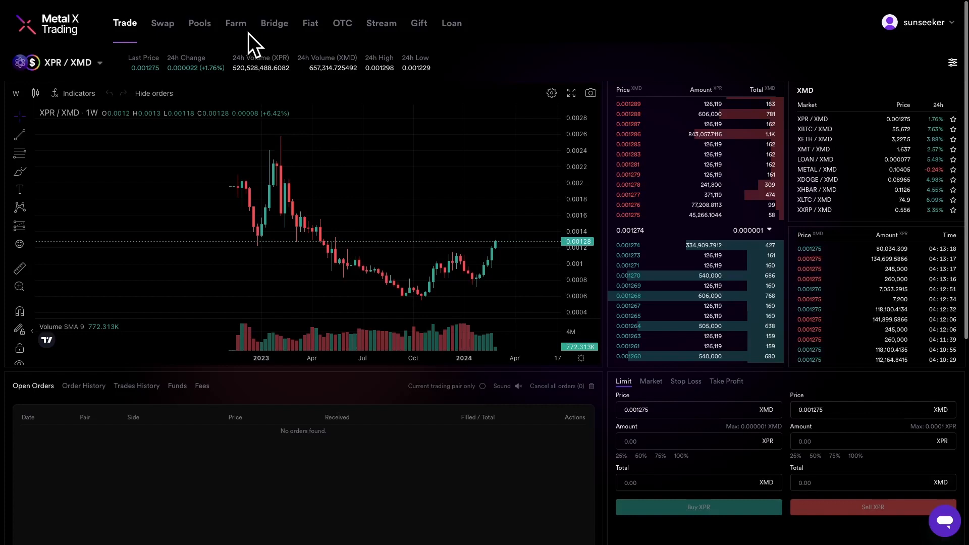
mouse_move(277, 31)
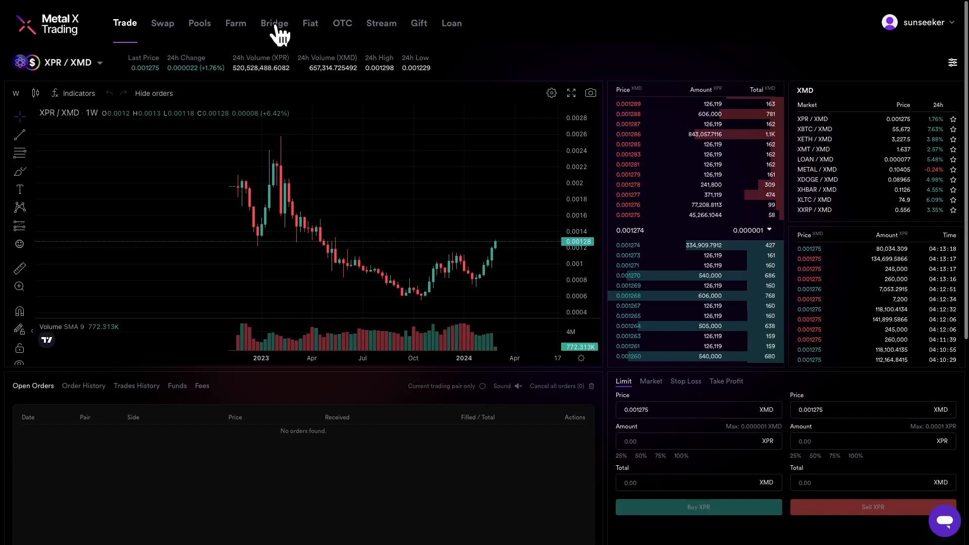
Go to the Bridge page listing depositable assets like XPR Network, USDC and Bitcoin
click(273, 24)
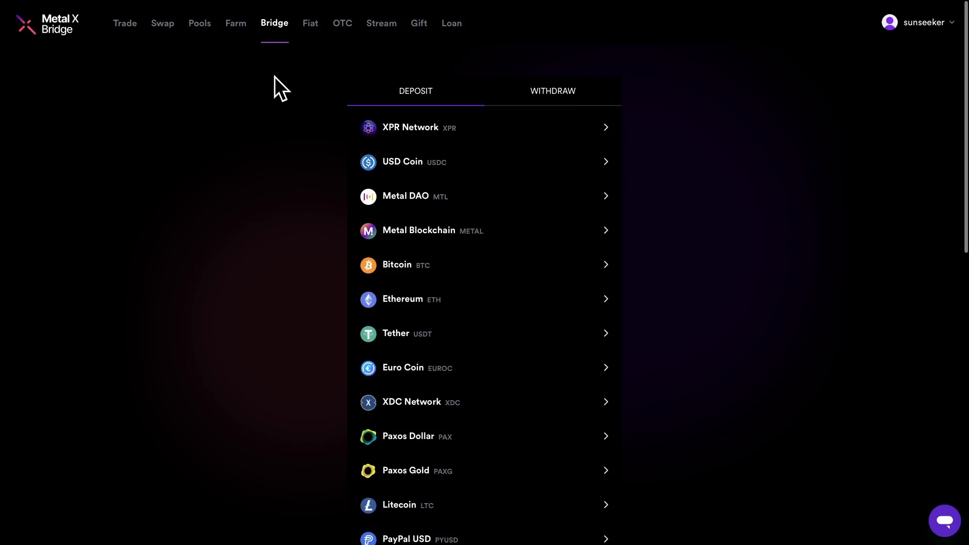
mouse_move(549, 243)
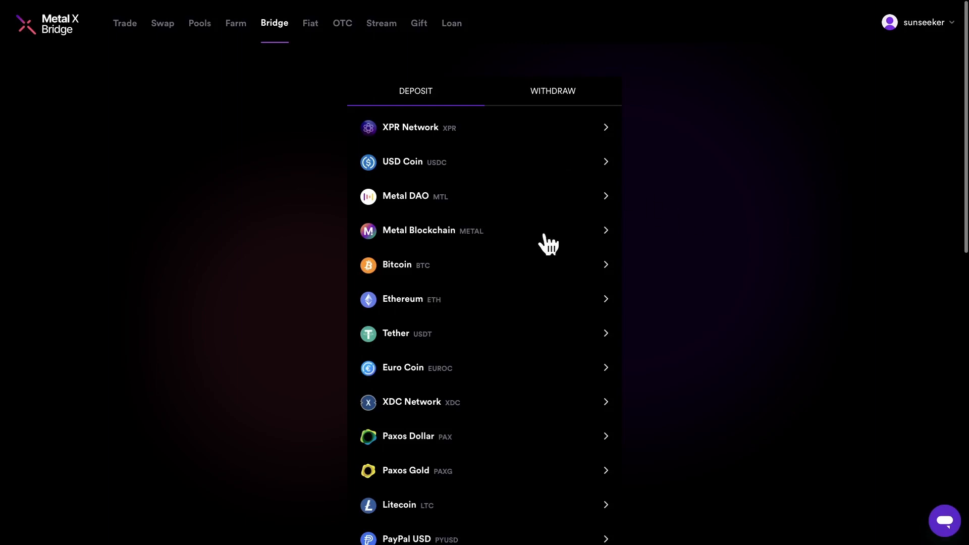
mouse_move(464, 189)
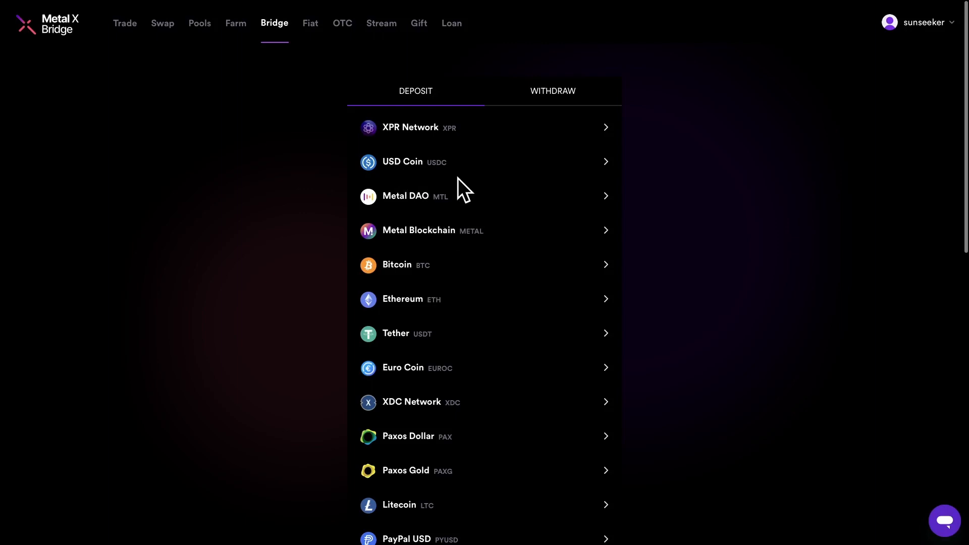
mouse_move(464, 182)
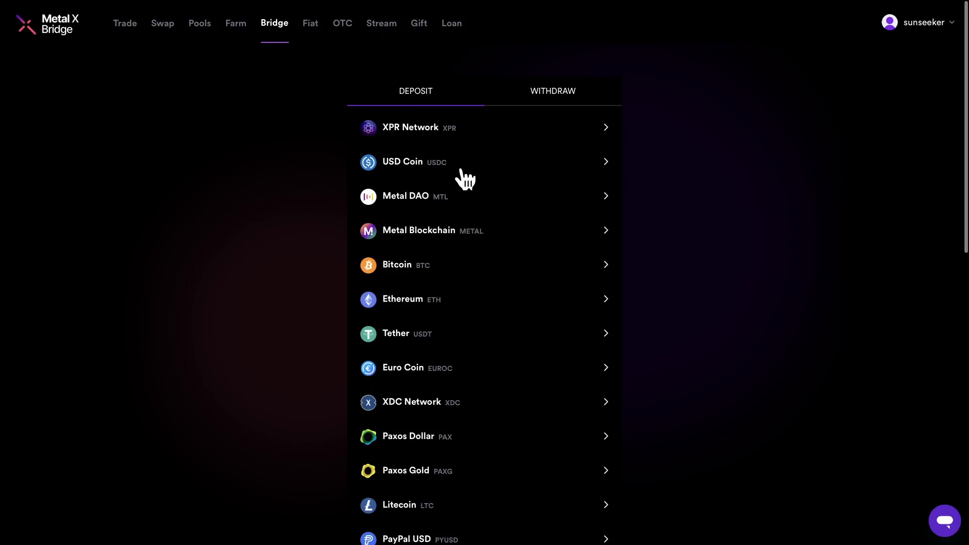
mouse_move(426, 186)
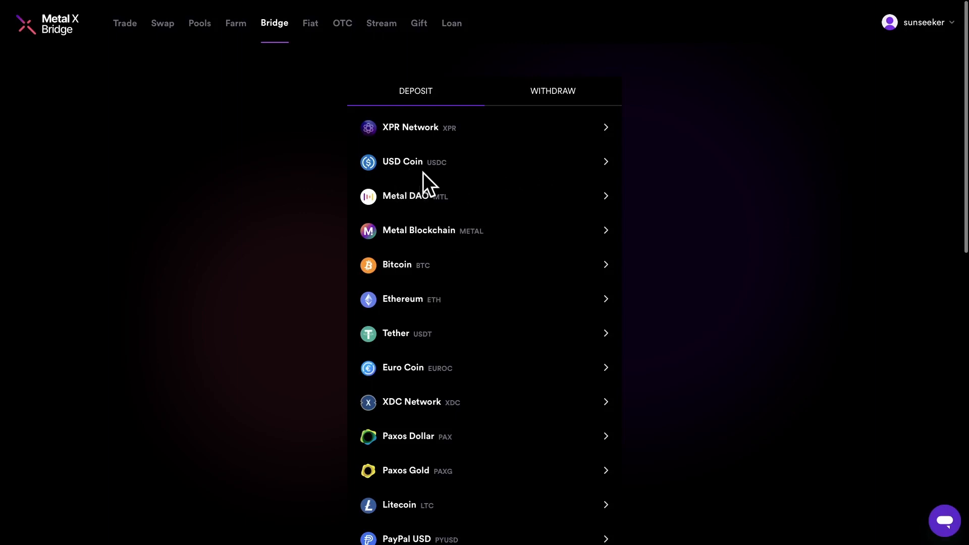
click(414, 161)
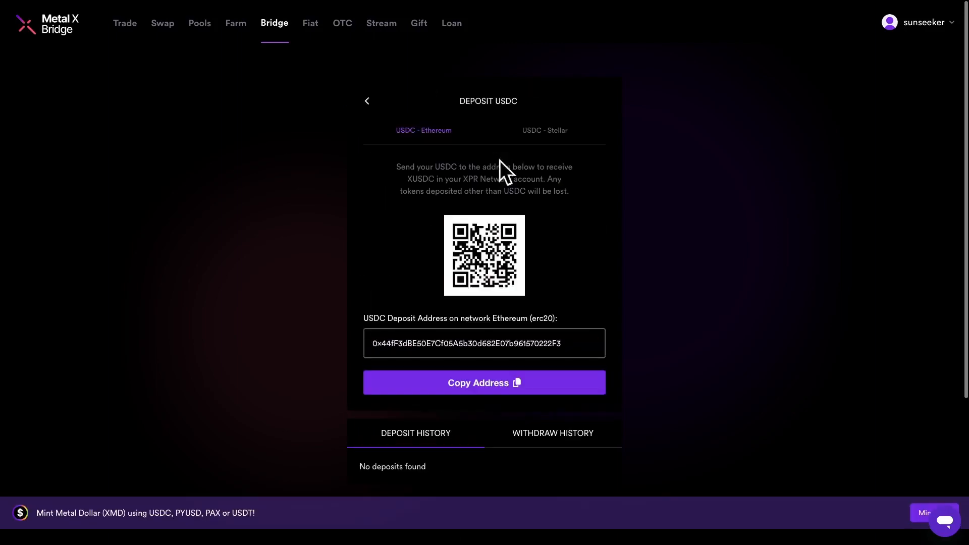
mouse_move(423, 139)
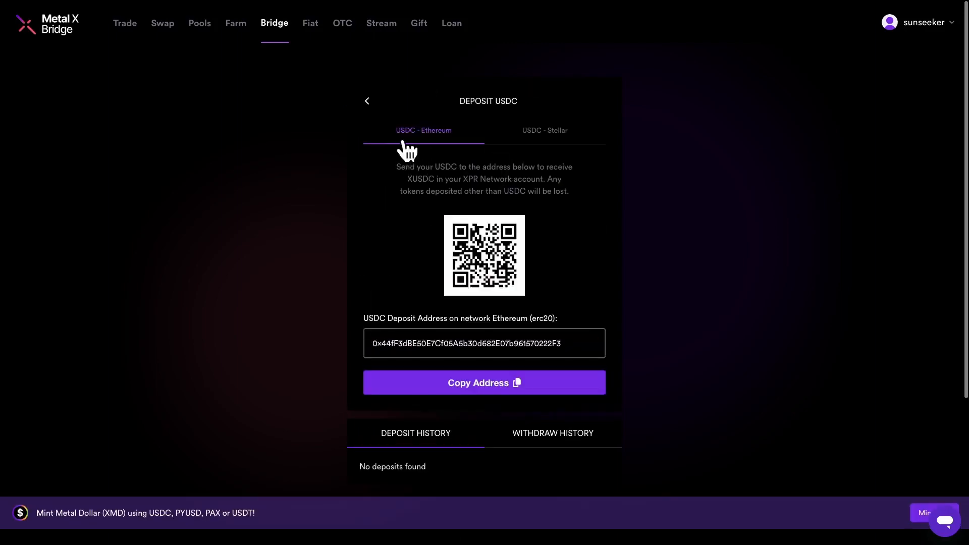
mouse_move(422, 142)
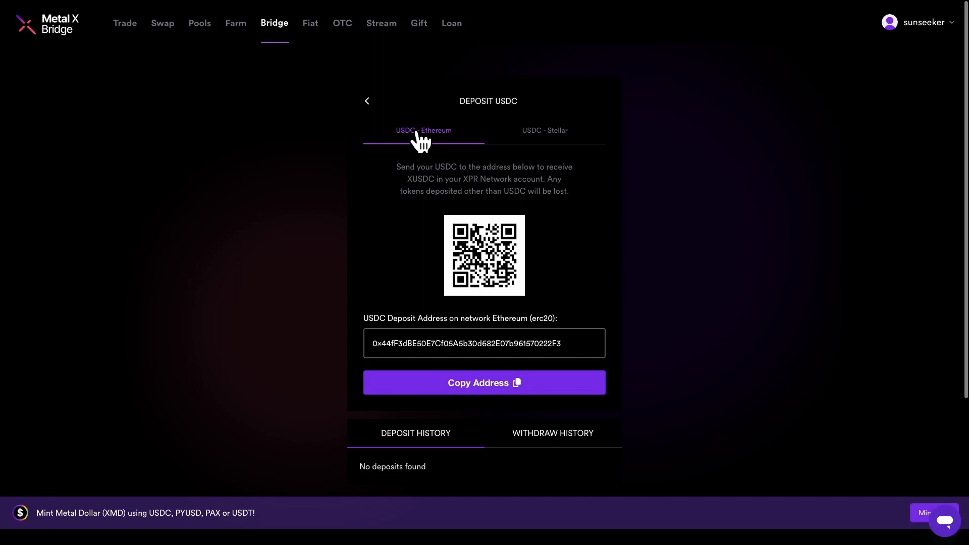
mouse_move(475, 143)
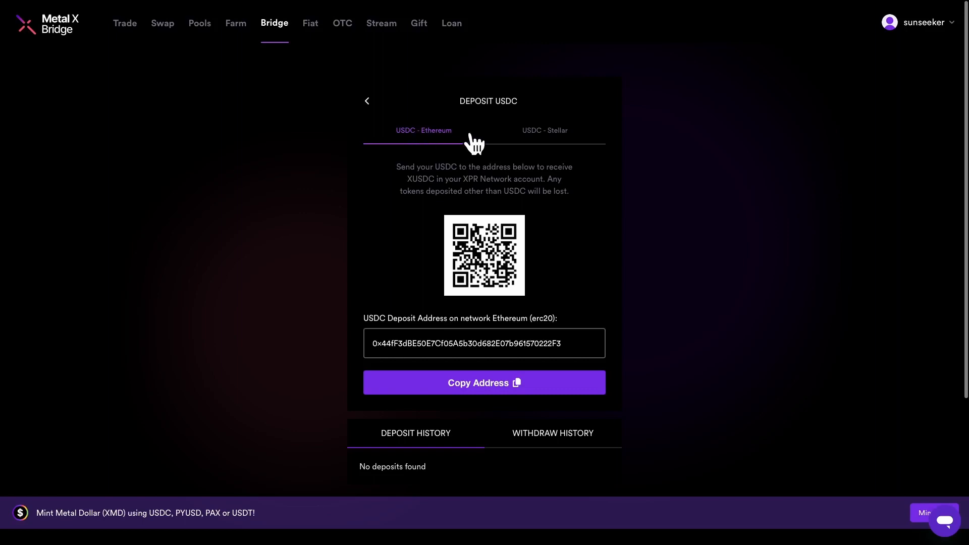
mouse_move(472, 151)
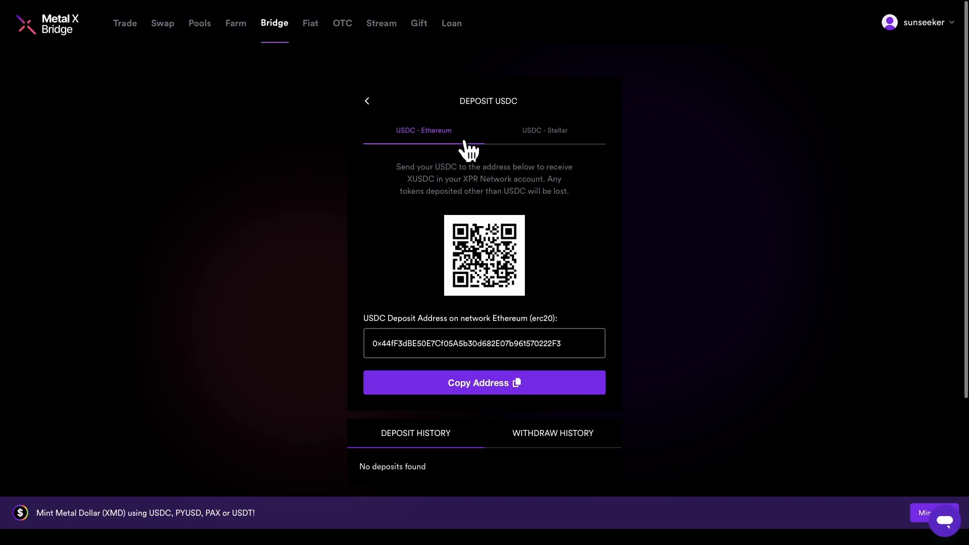
mouse_move(606, 324)
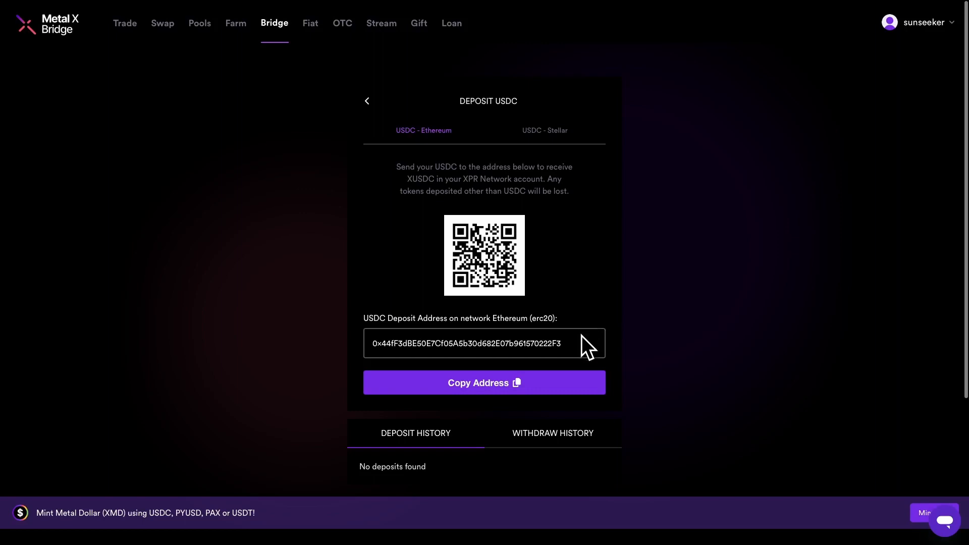
mouse_move(588, 352)
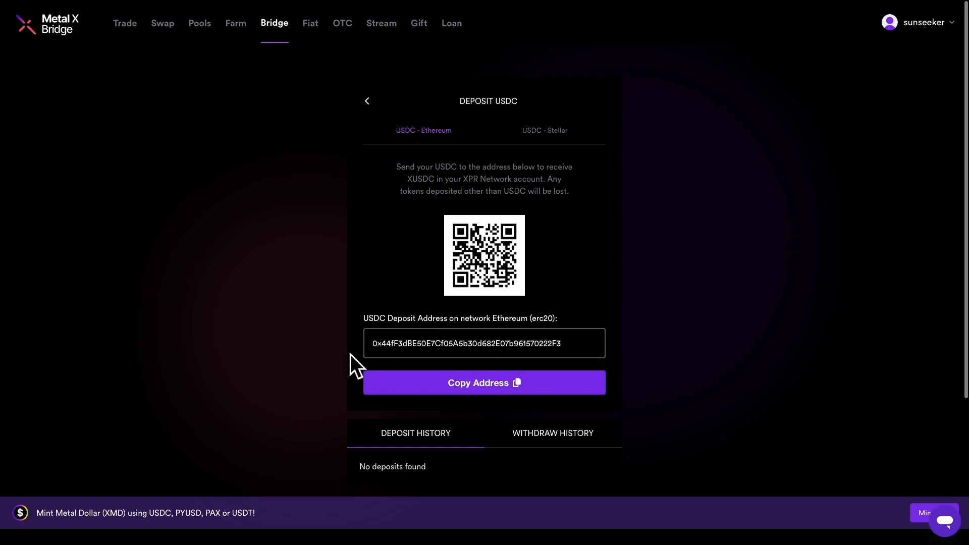
mouse_move(592, 357)
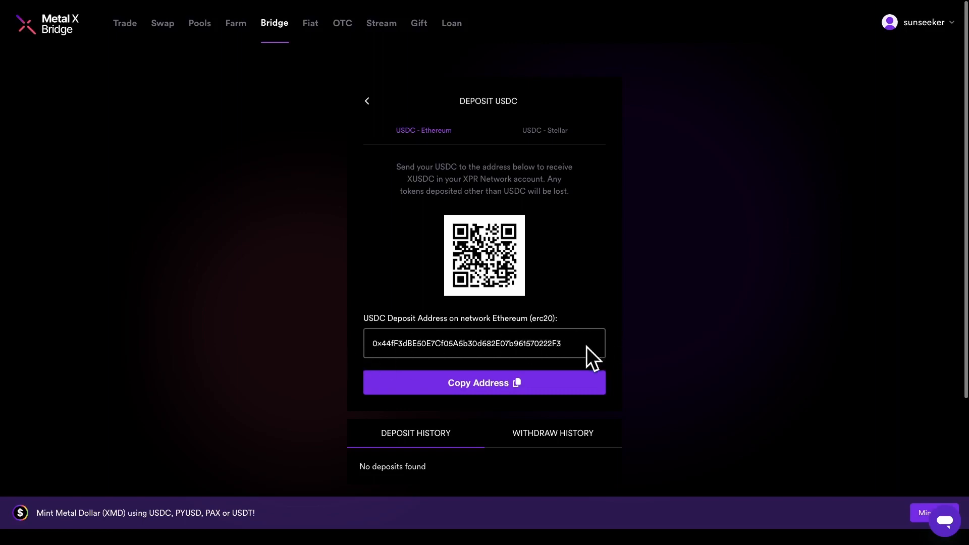
mouse_move(643, 364)
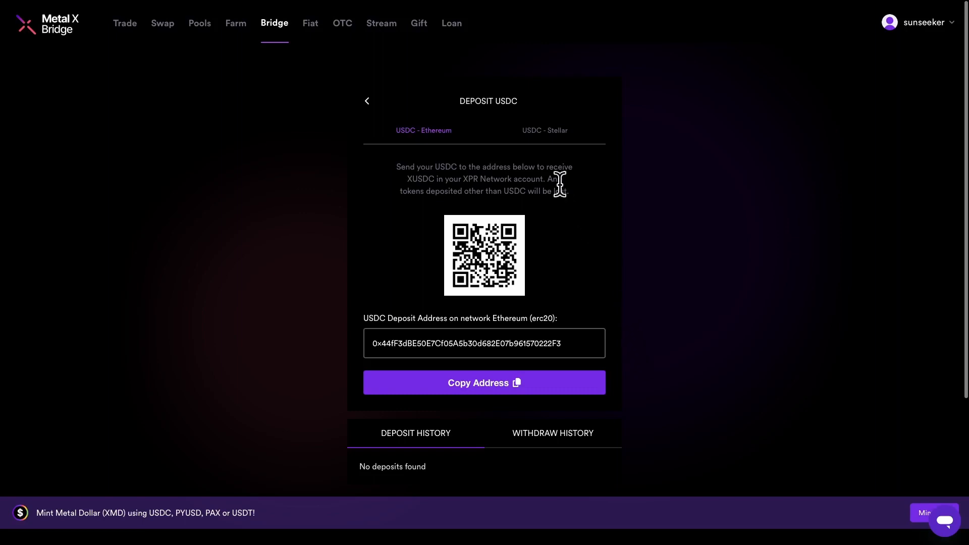
click(544, 130)
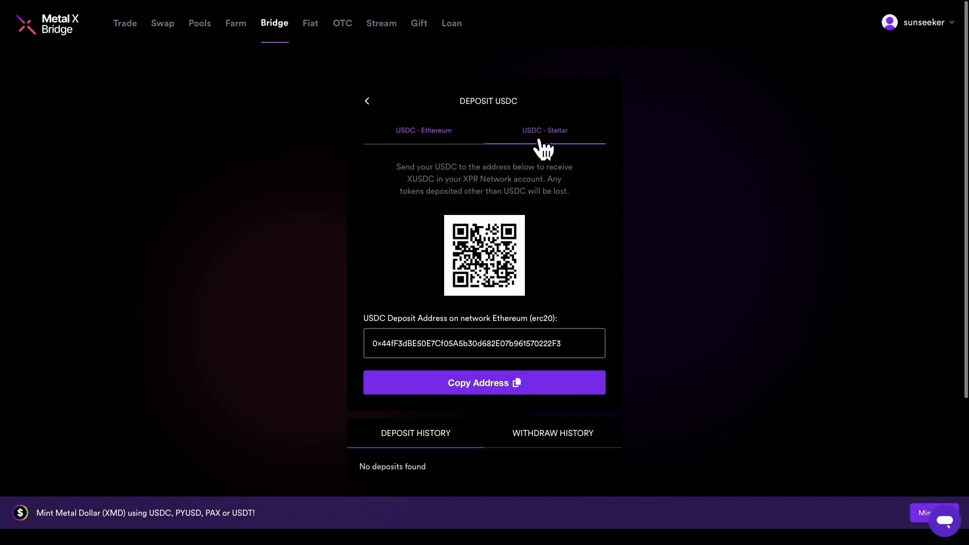
mouse_move(568, 152)
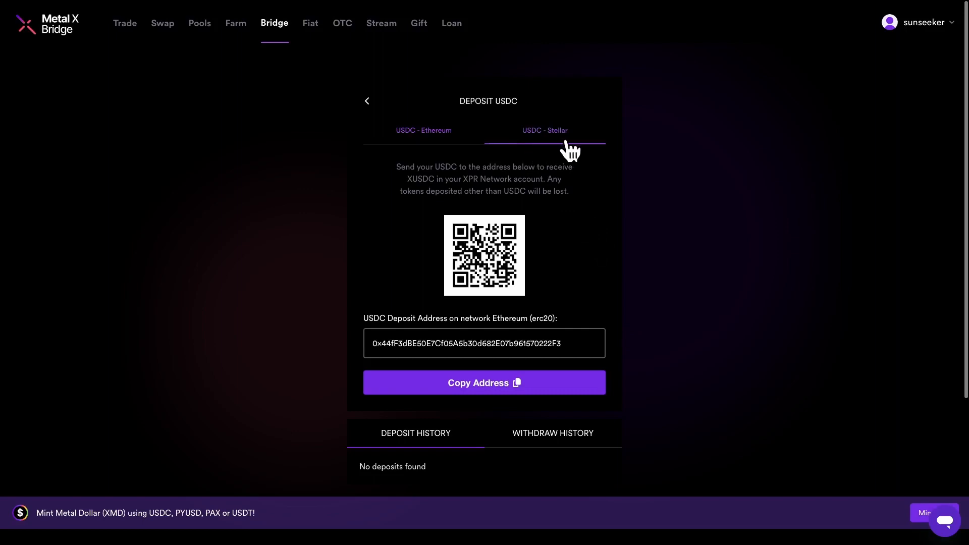
Show the USDC - Stellar deposit details with address, memo and QR code
click(544, 130)
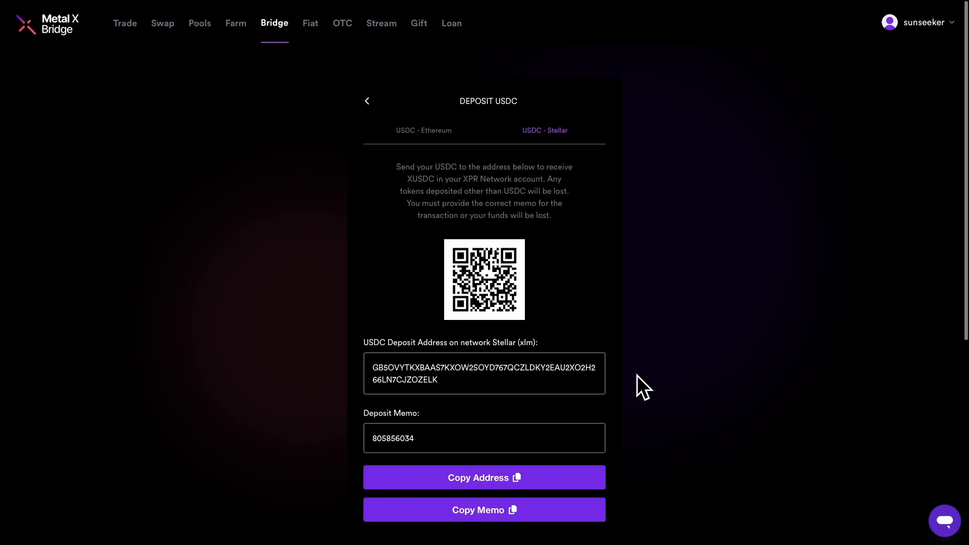
mouse_move(610, 400)
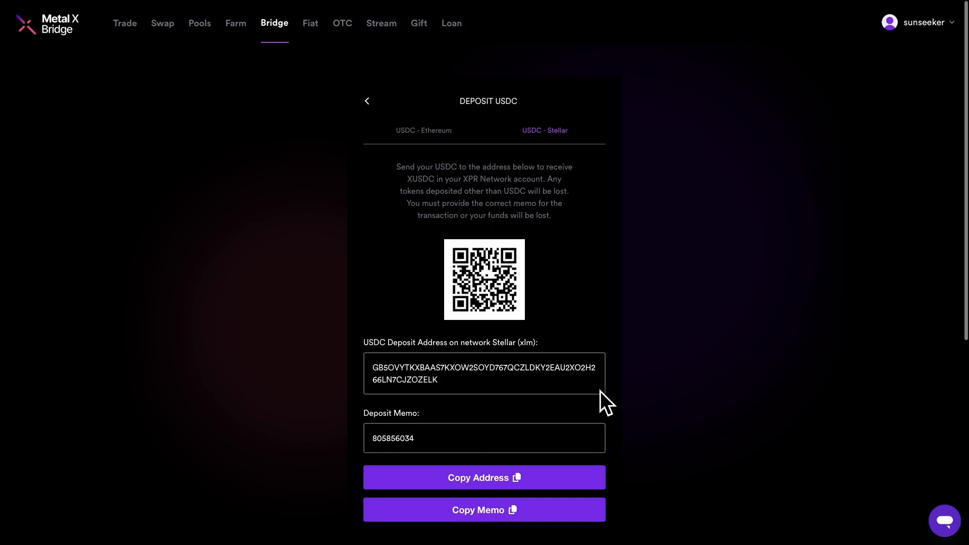
mouse_move(525, 392)
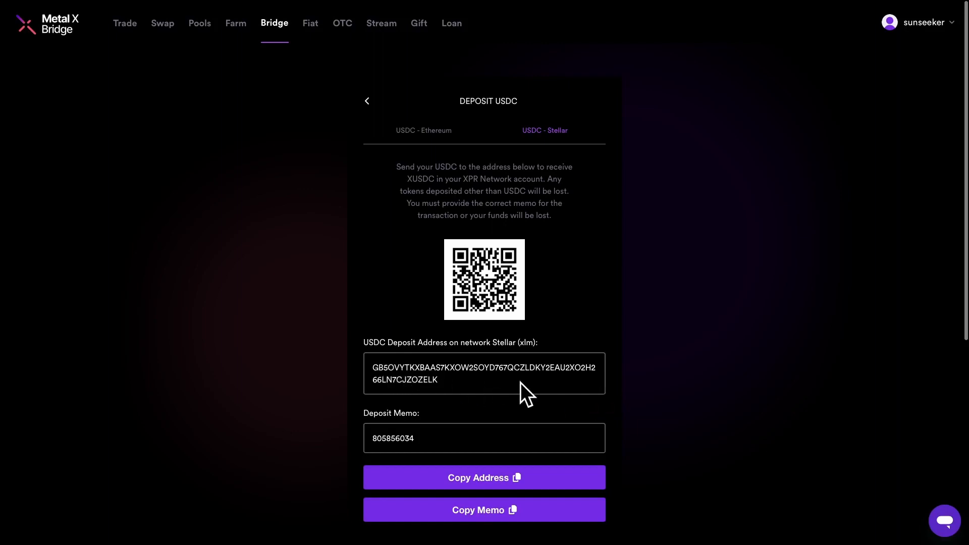
mouse_move(411, 436)
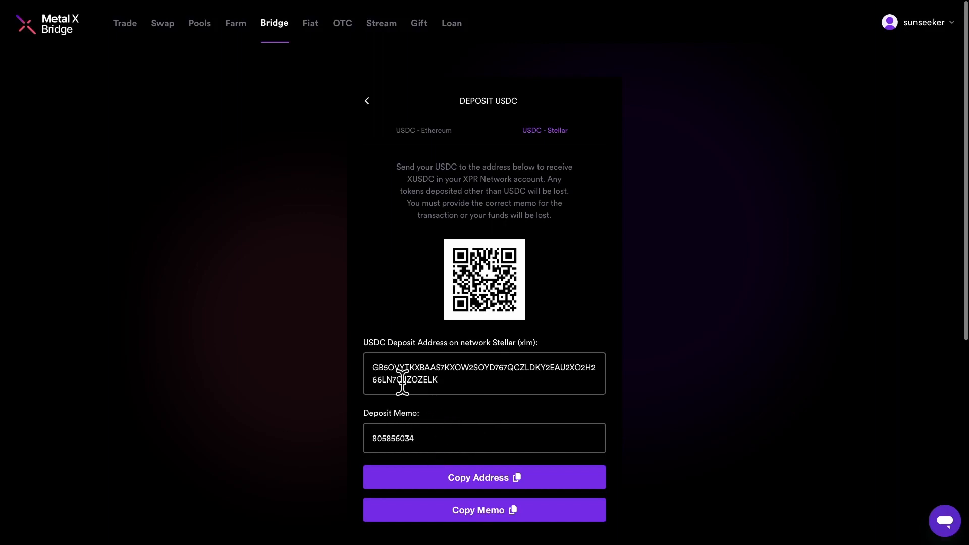
mouse_move(457, 390)
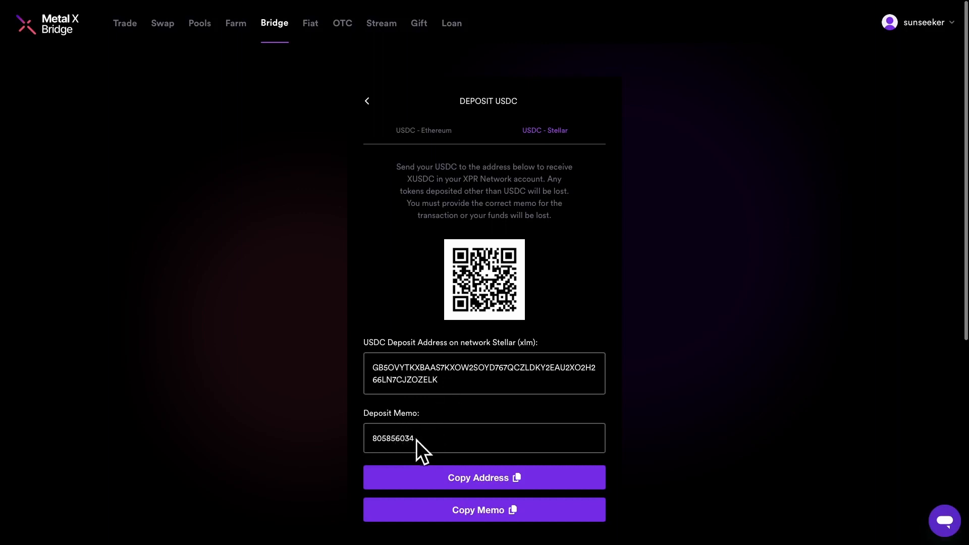
mouse_move(530, 454)
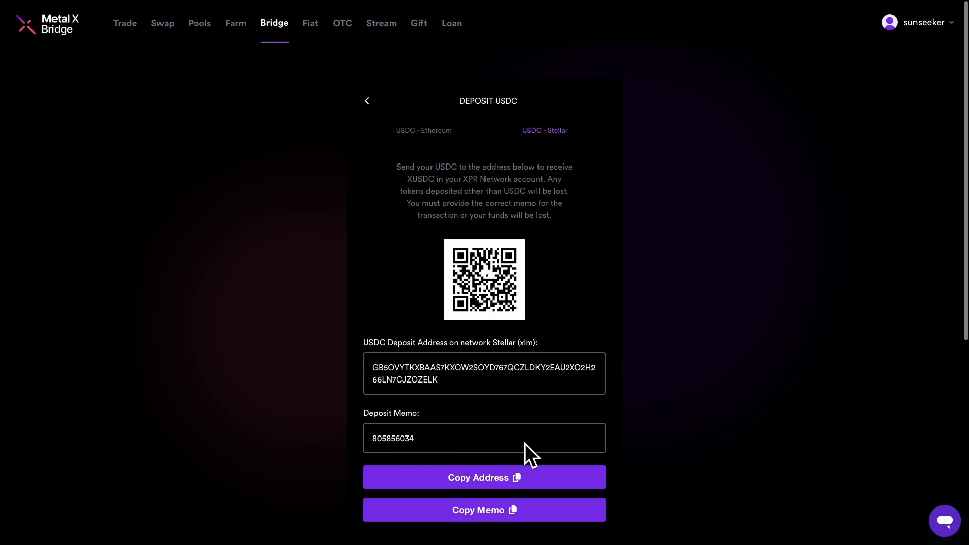
mouse_move(464, 436)
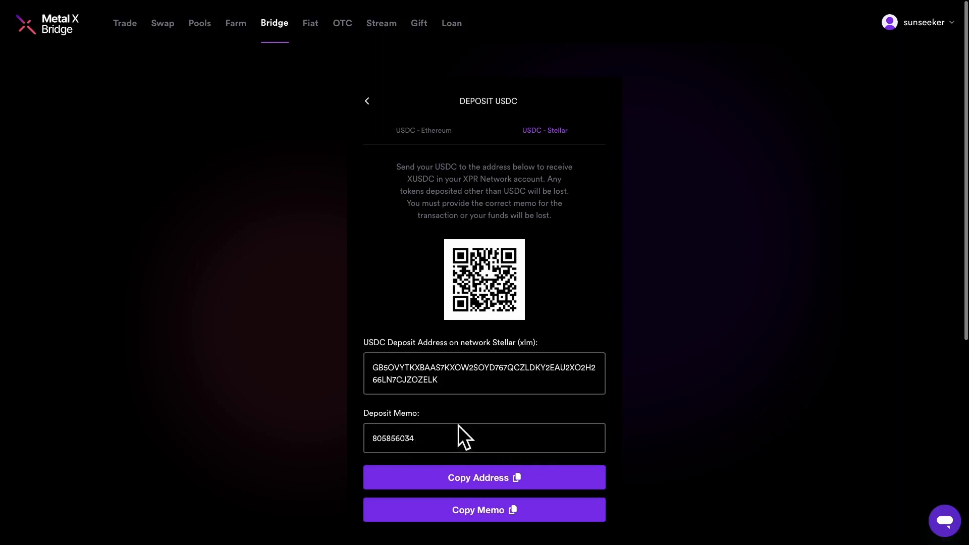
mouse_move(488, 445)
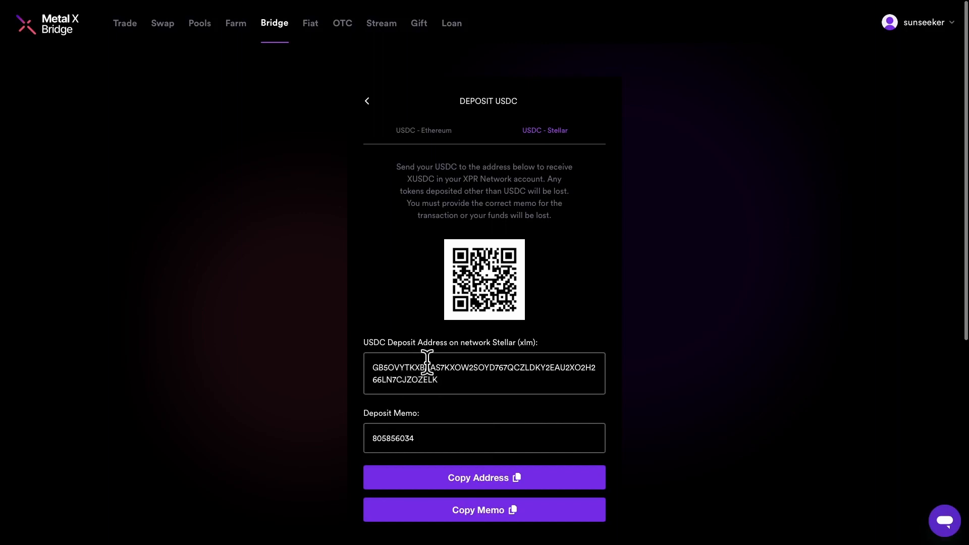
mouse_move(470, 362)
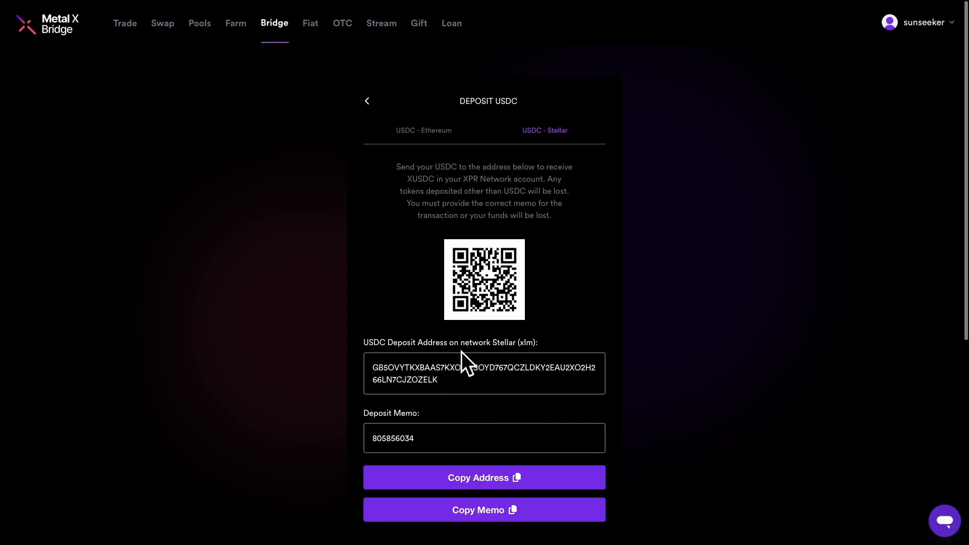
mouse_move(529, 364)
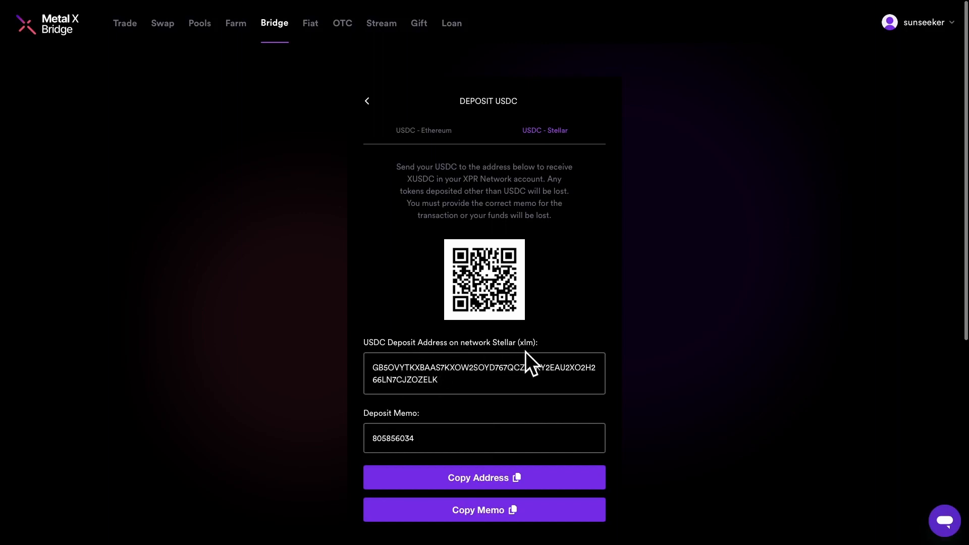
mouse_move(546, 368)
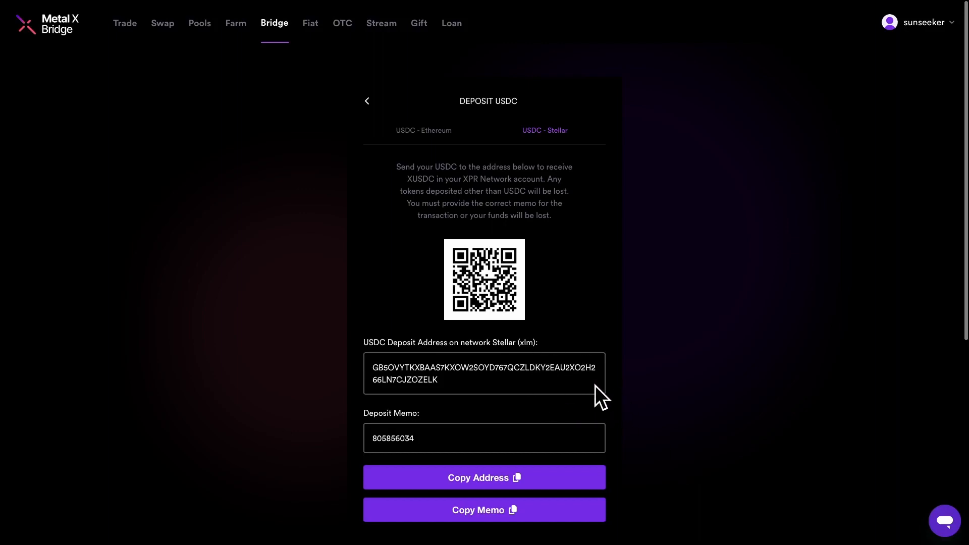
mouse_move(609, 393)
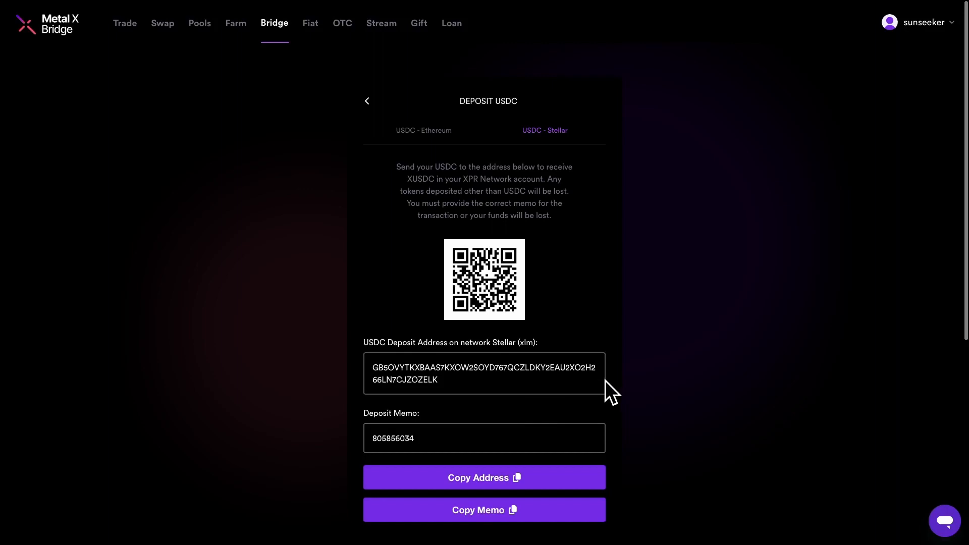
mouse_move(646, 446)
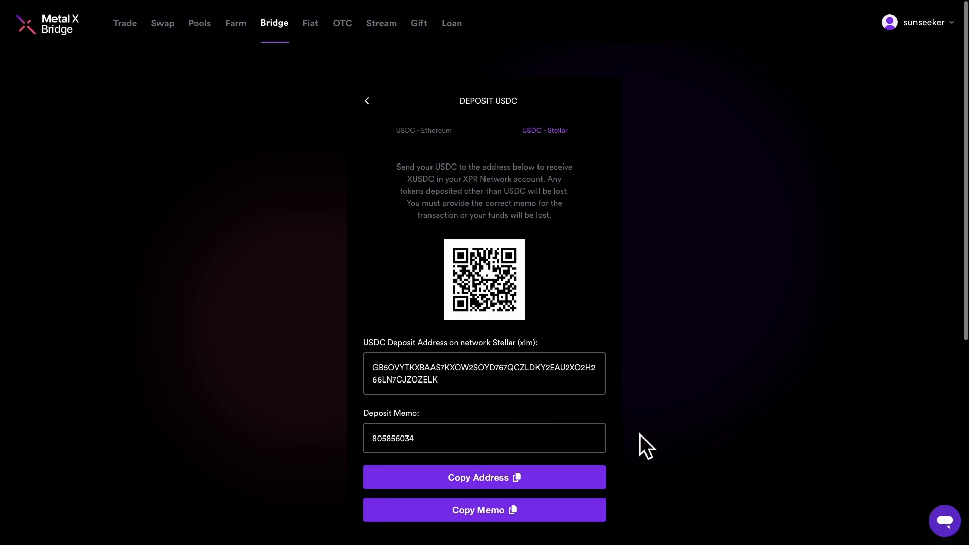
mouse_move(680, 454)
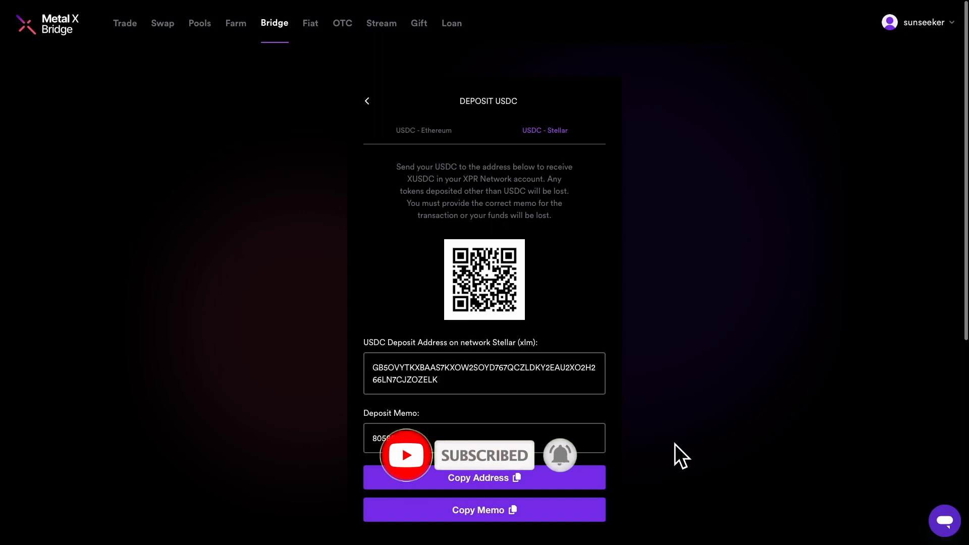
mouse_move(645, 350)
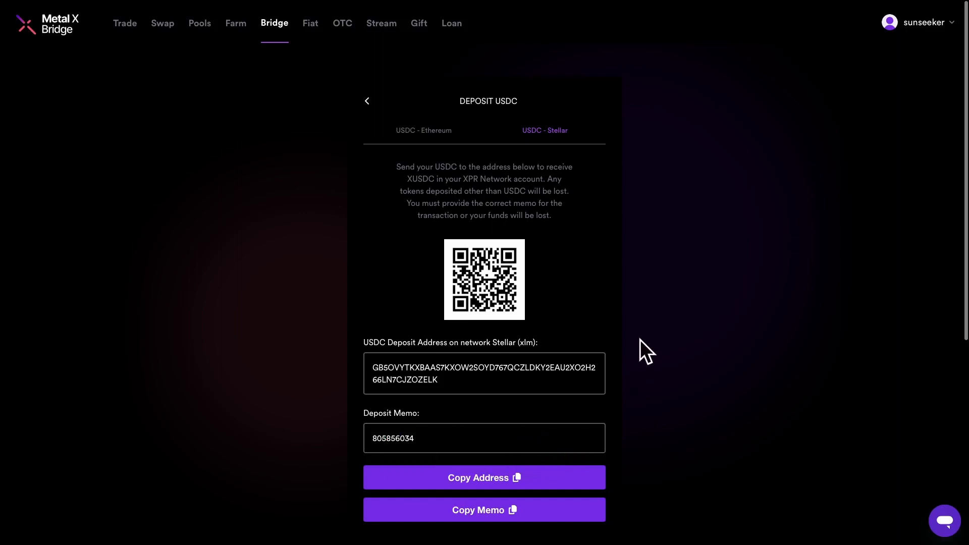
mouse_move(273, 67)
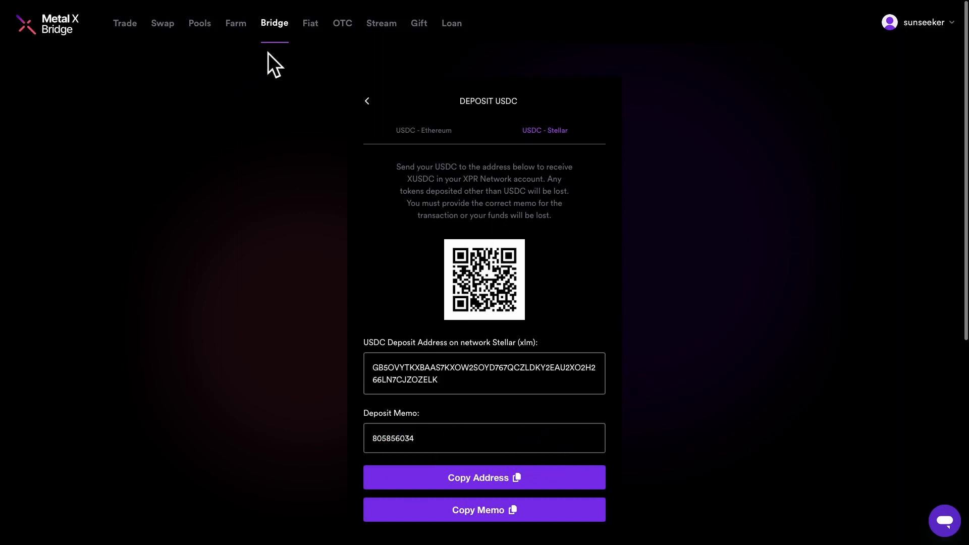